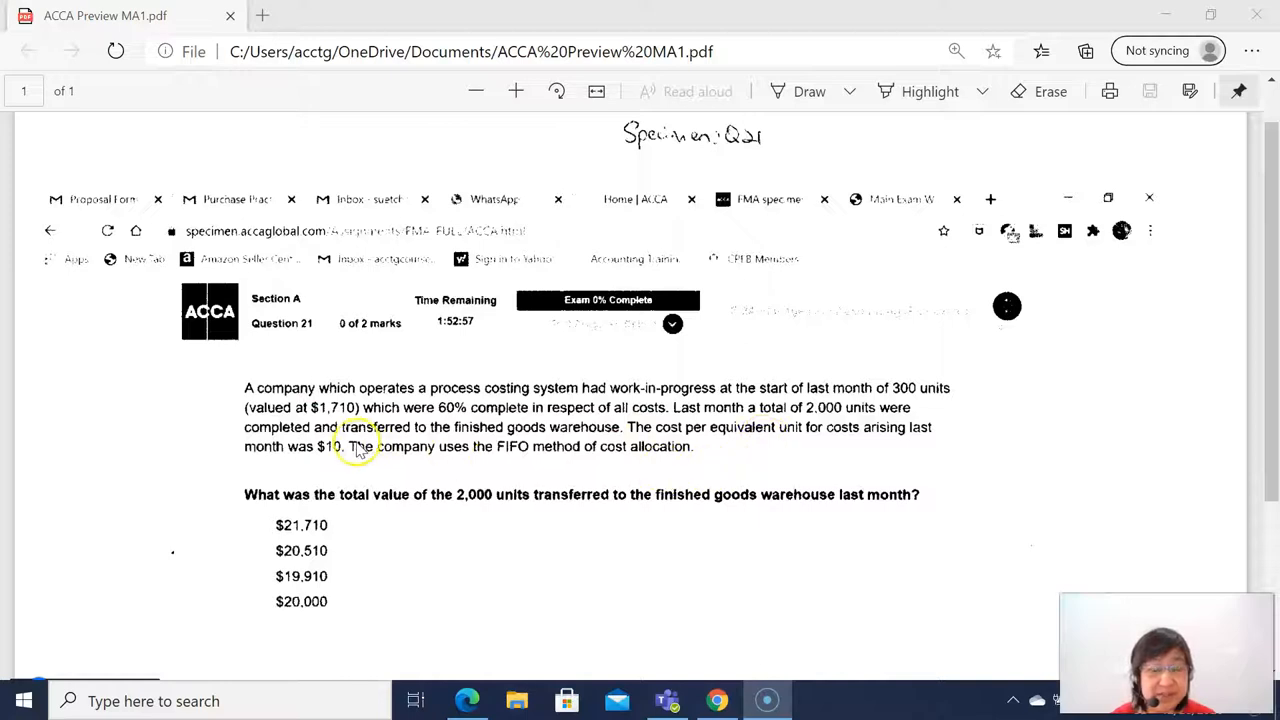
mouse_move(318, 408)
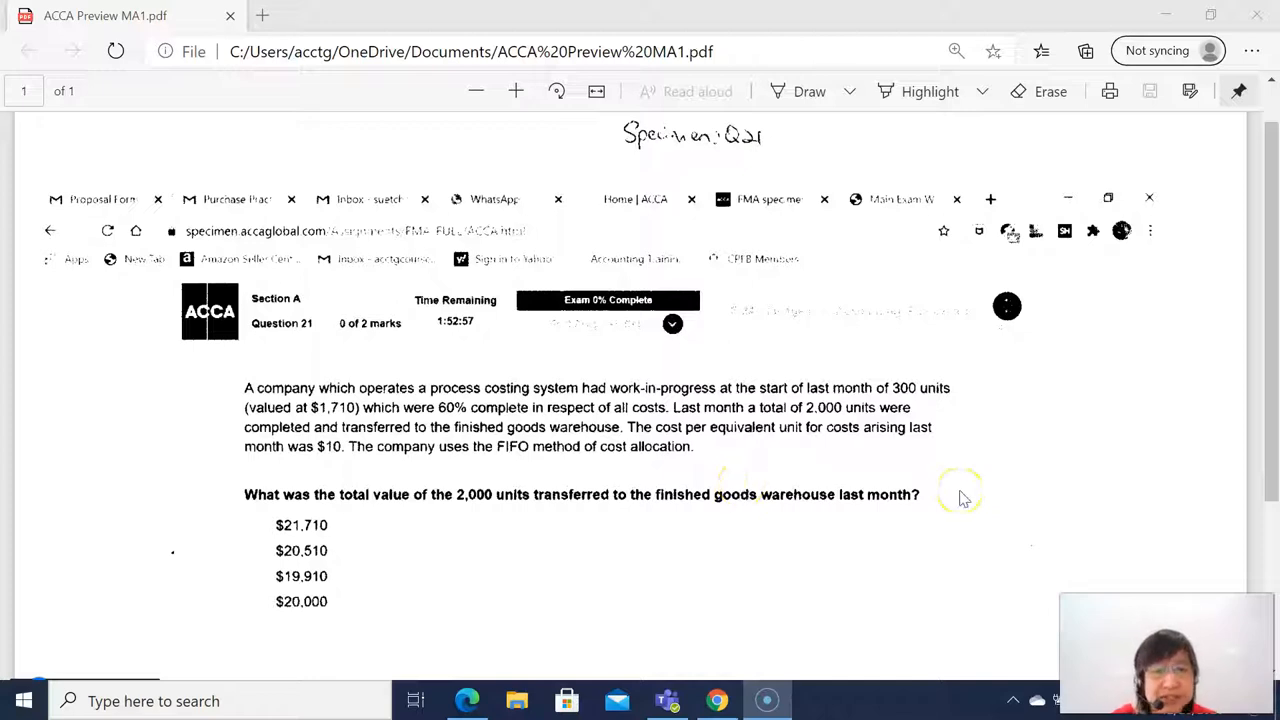
mouse_move(400, 536)
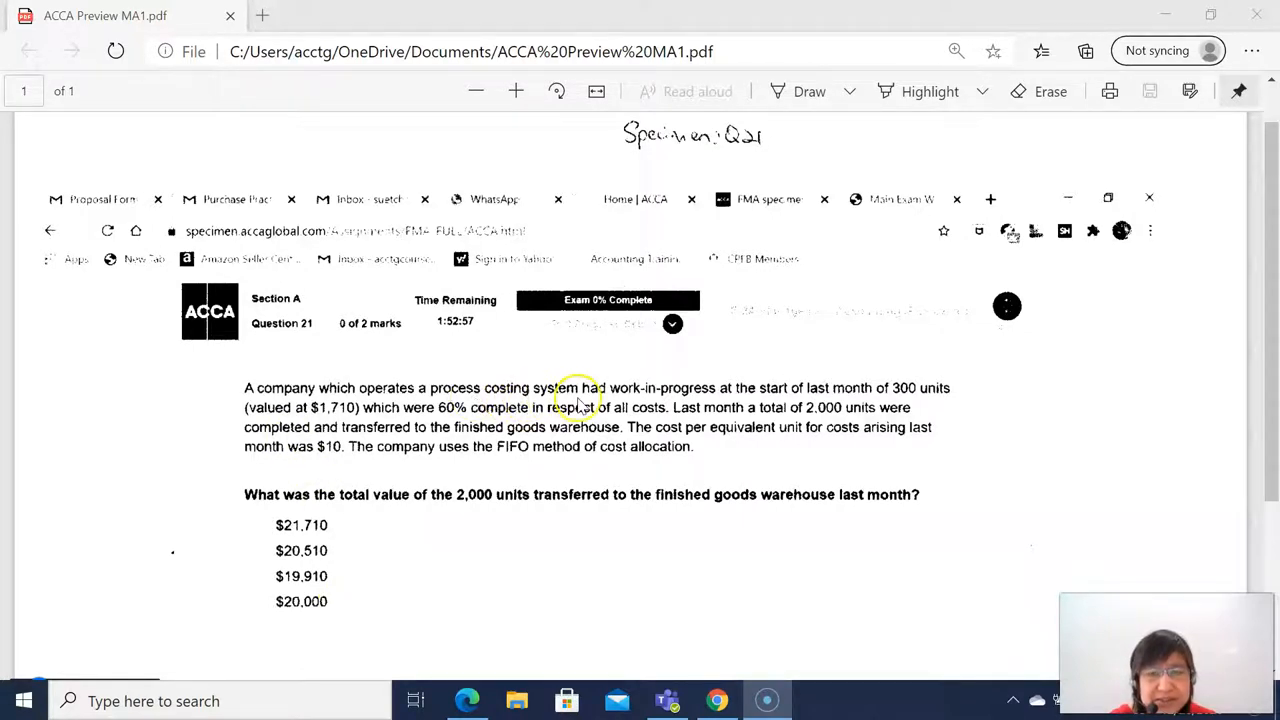
mouse_move(728, 404)
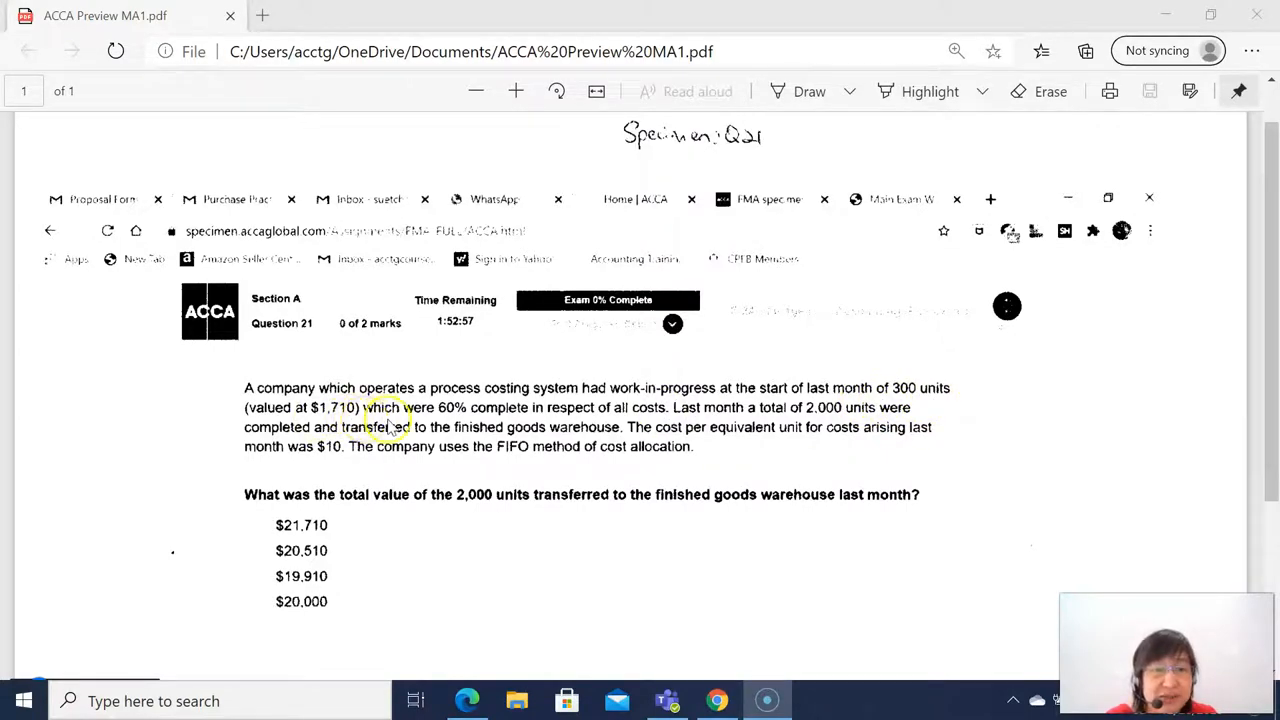
mouse_move(584, 414)
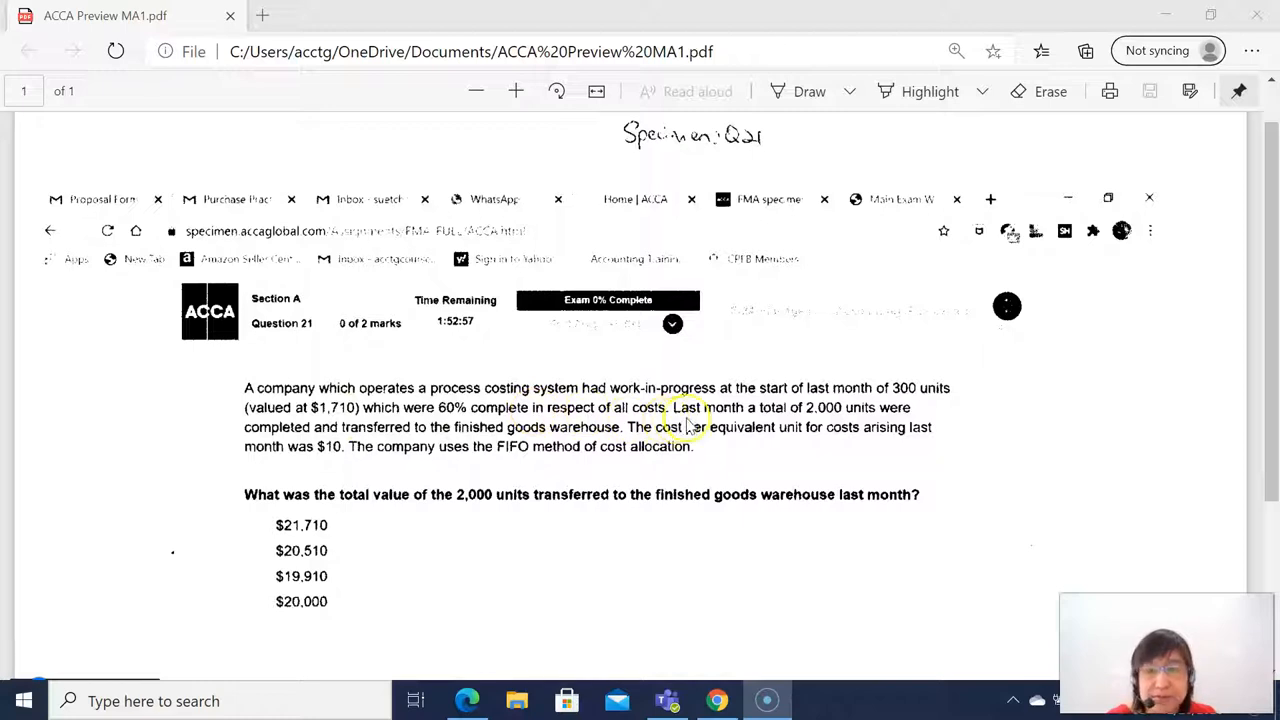
mouse_move(816, 418)
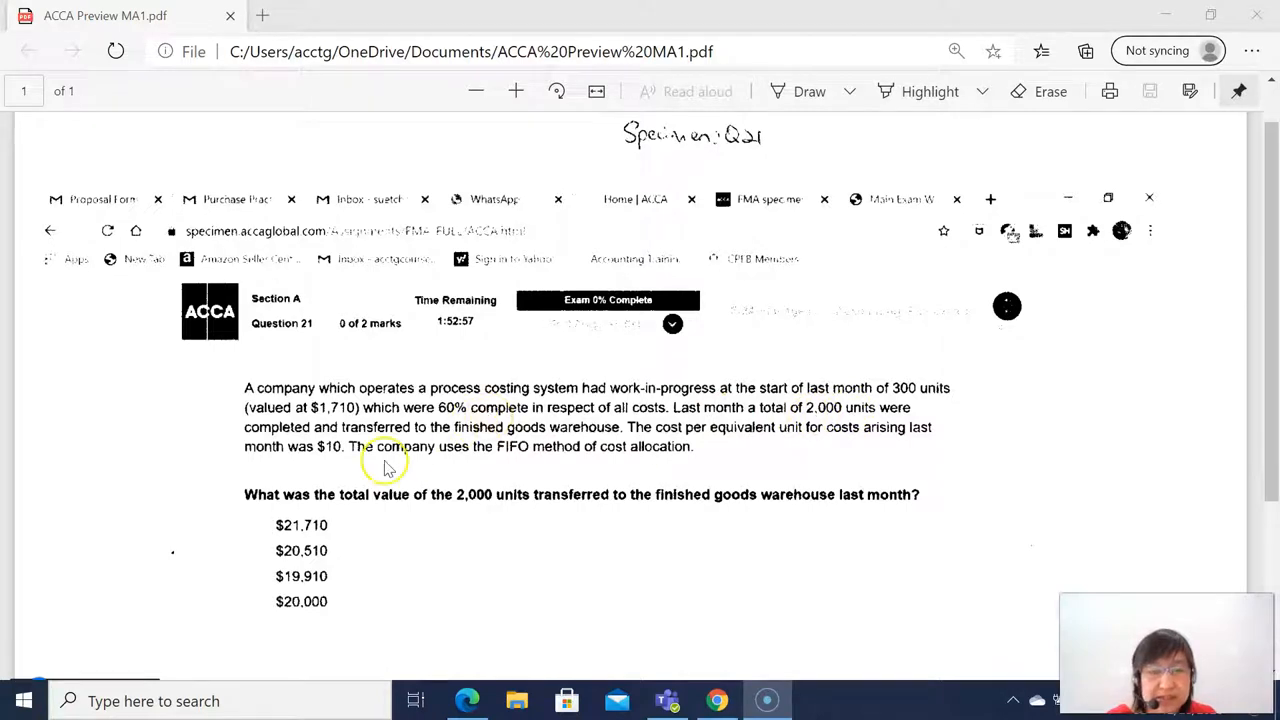
mouse_move(636, 442)
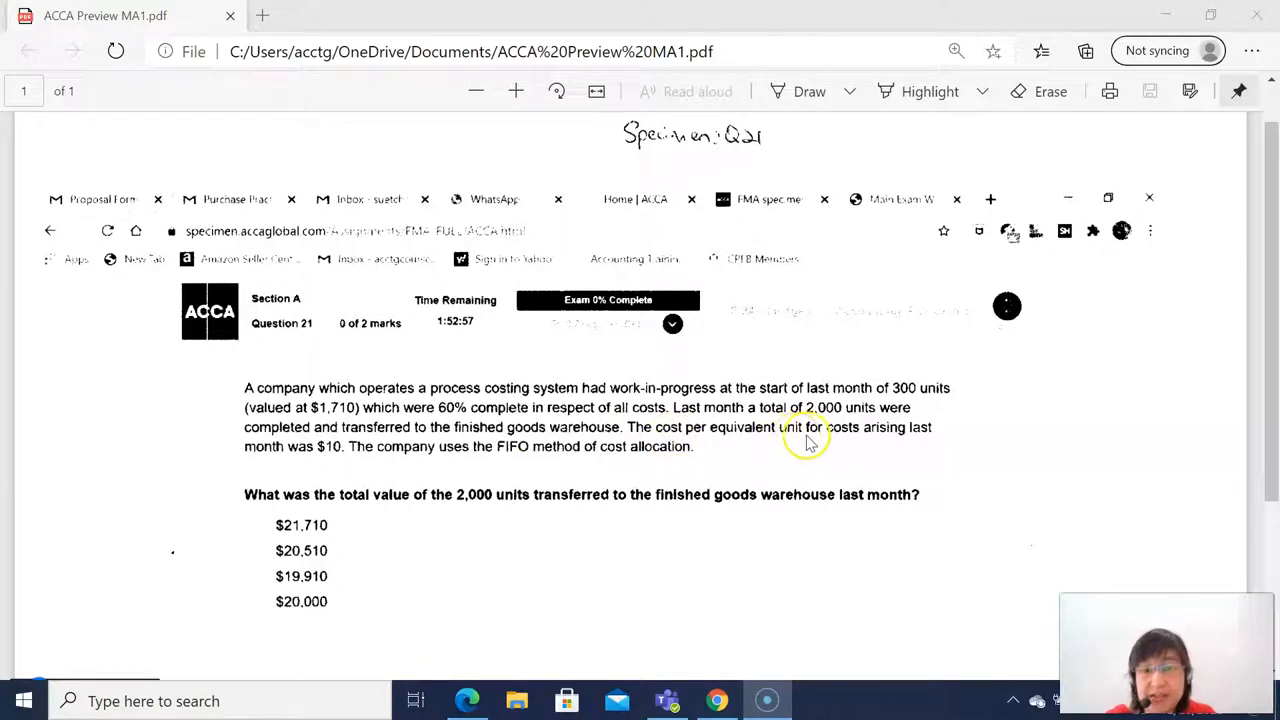
mouse_move(736, 462)
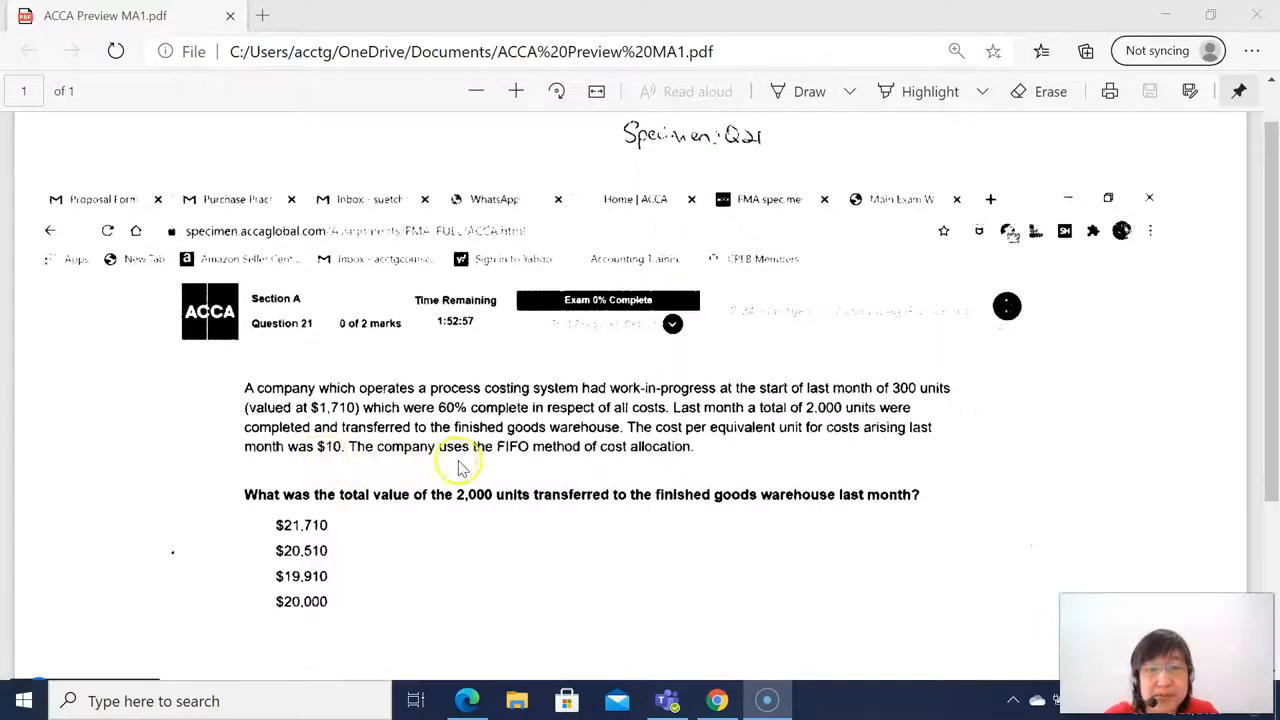
mouse_move(510, 460)
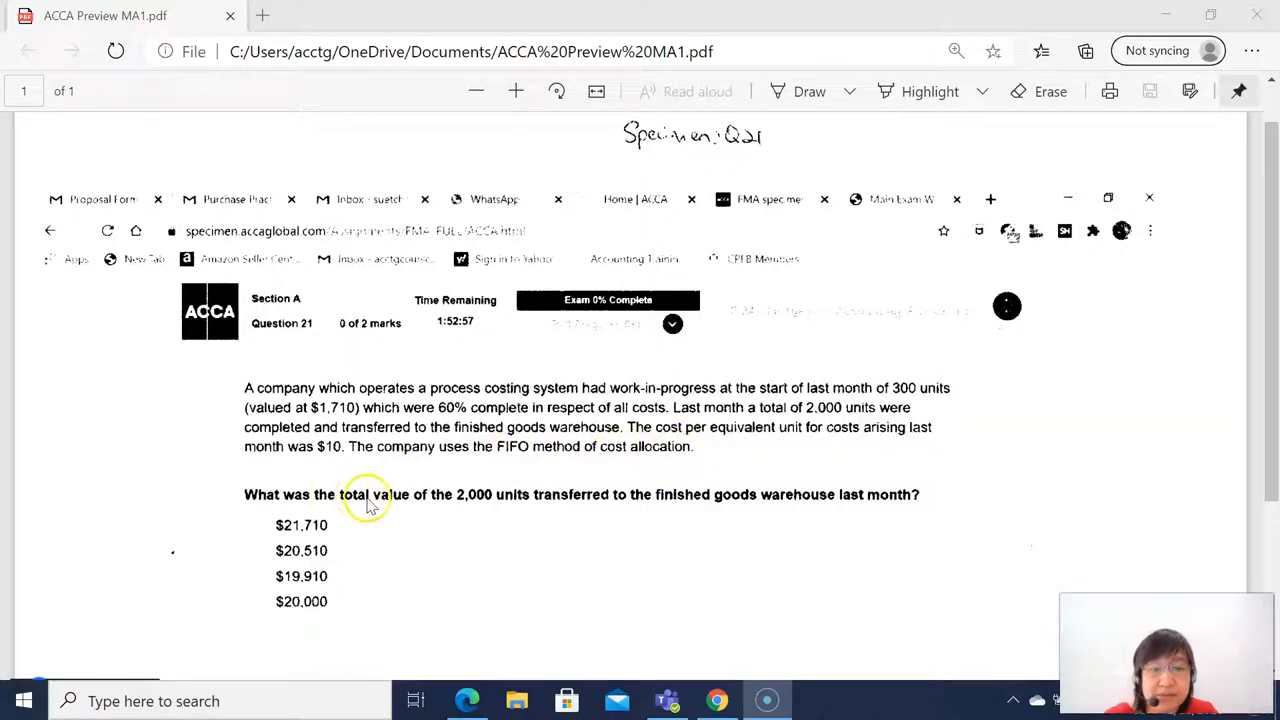
mouse_move(518, 504)
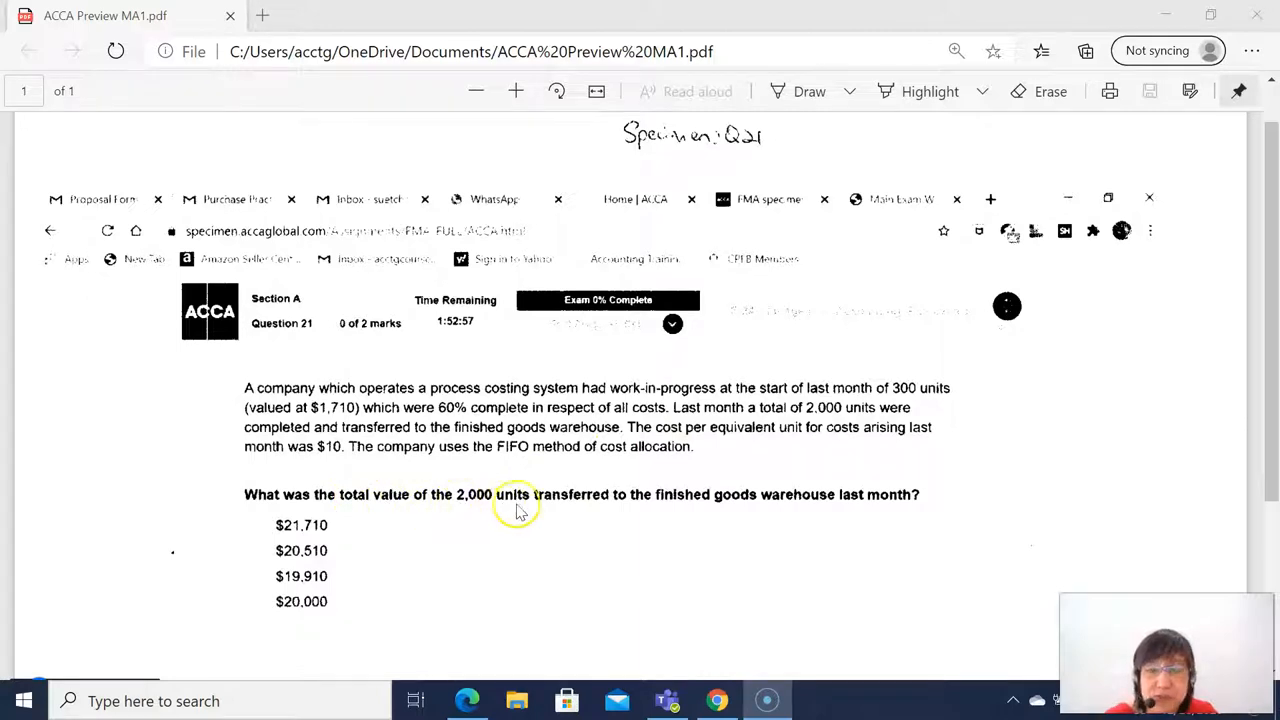
mouse_move(748, 398)
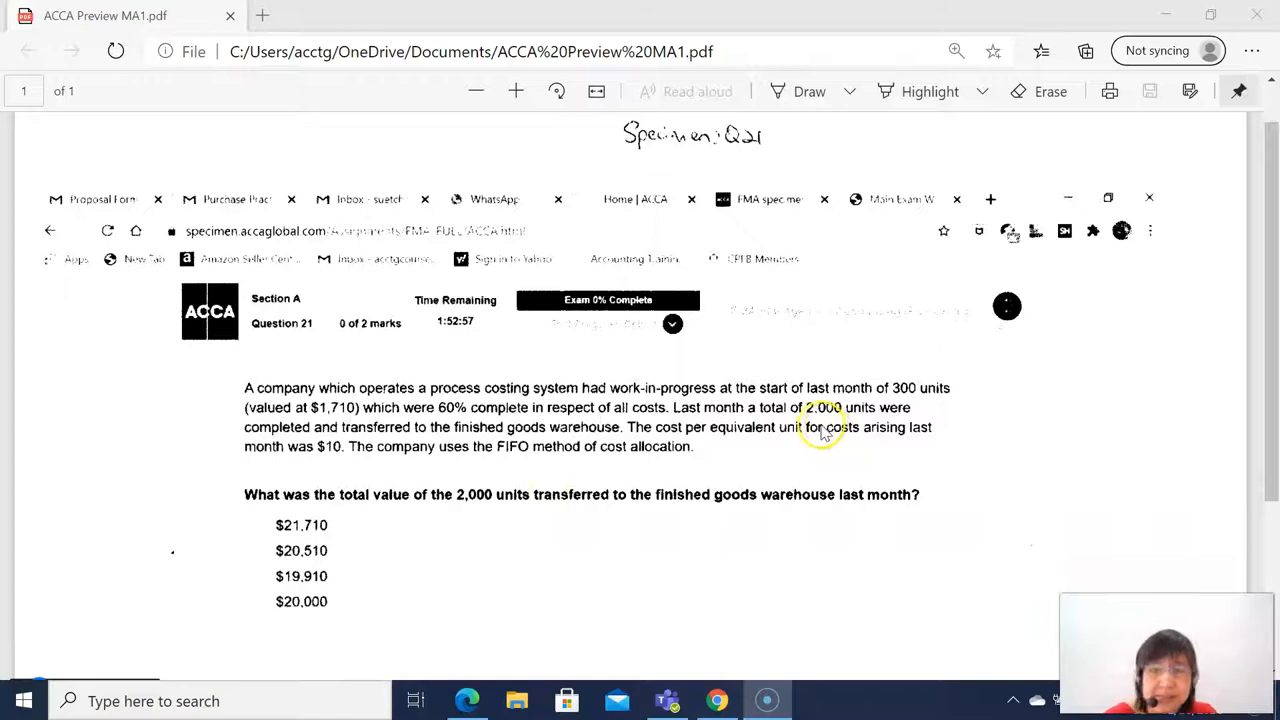
mouse_move(844, 418)
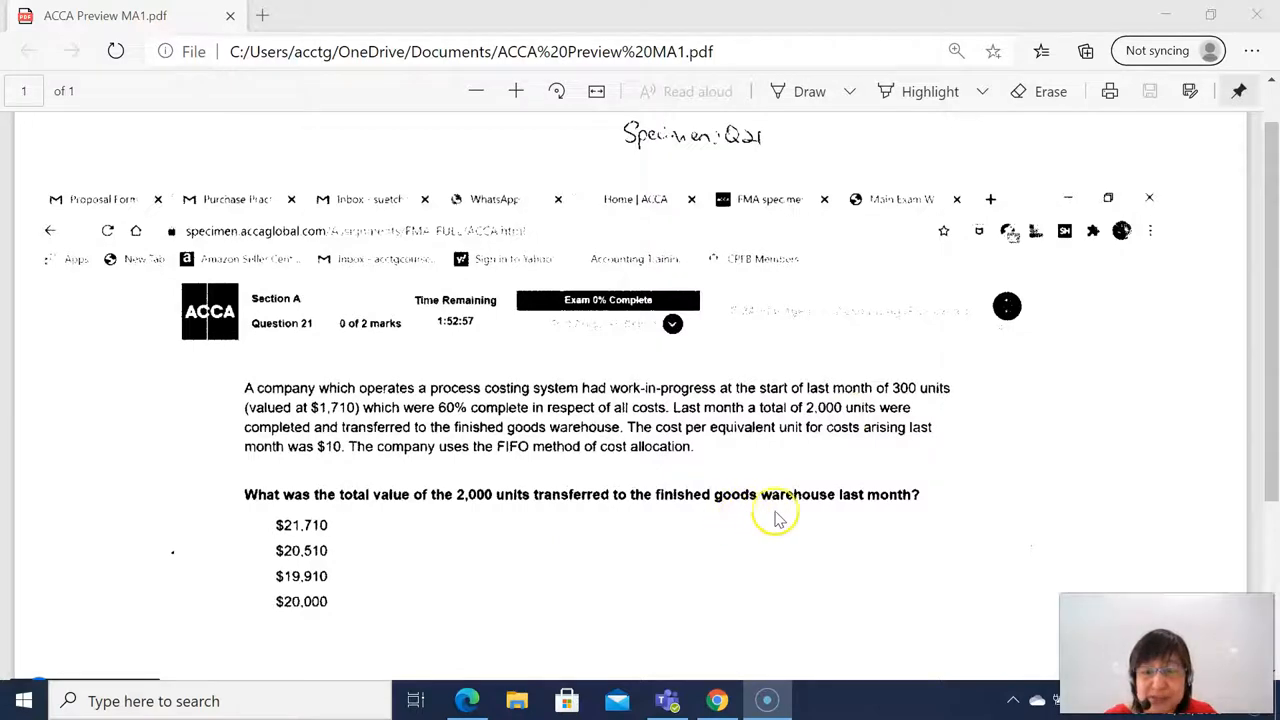
mouse_move(850, 520)
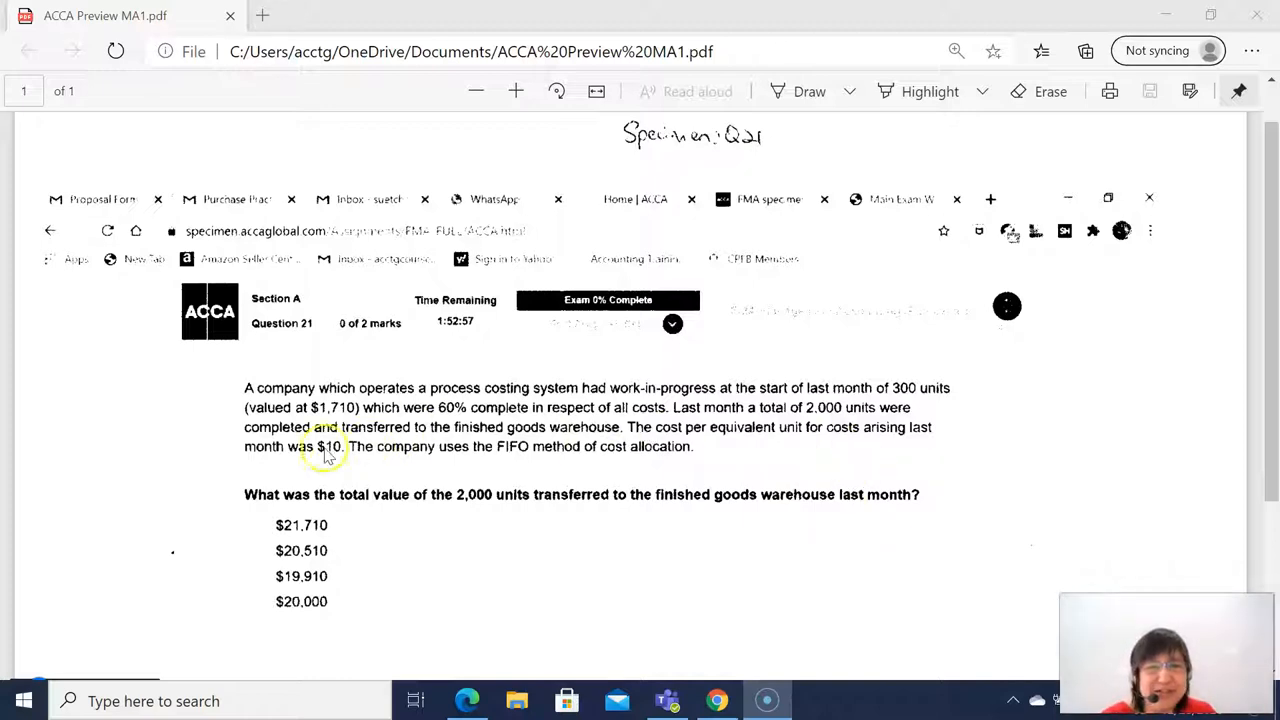
mouse_move(830, 428)
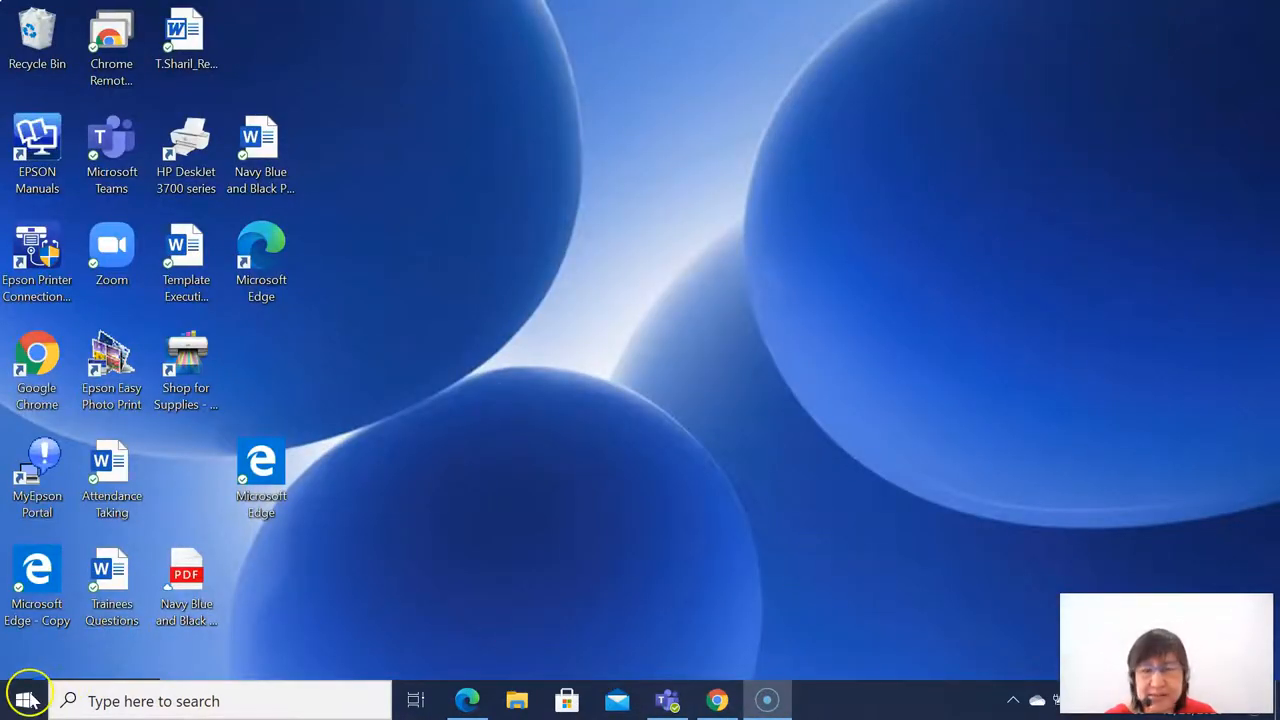
mouse_move(648, 670)
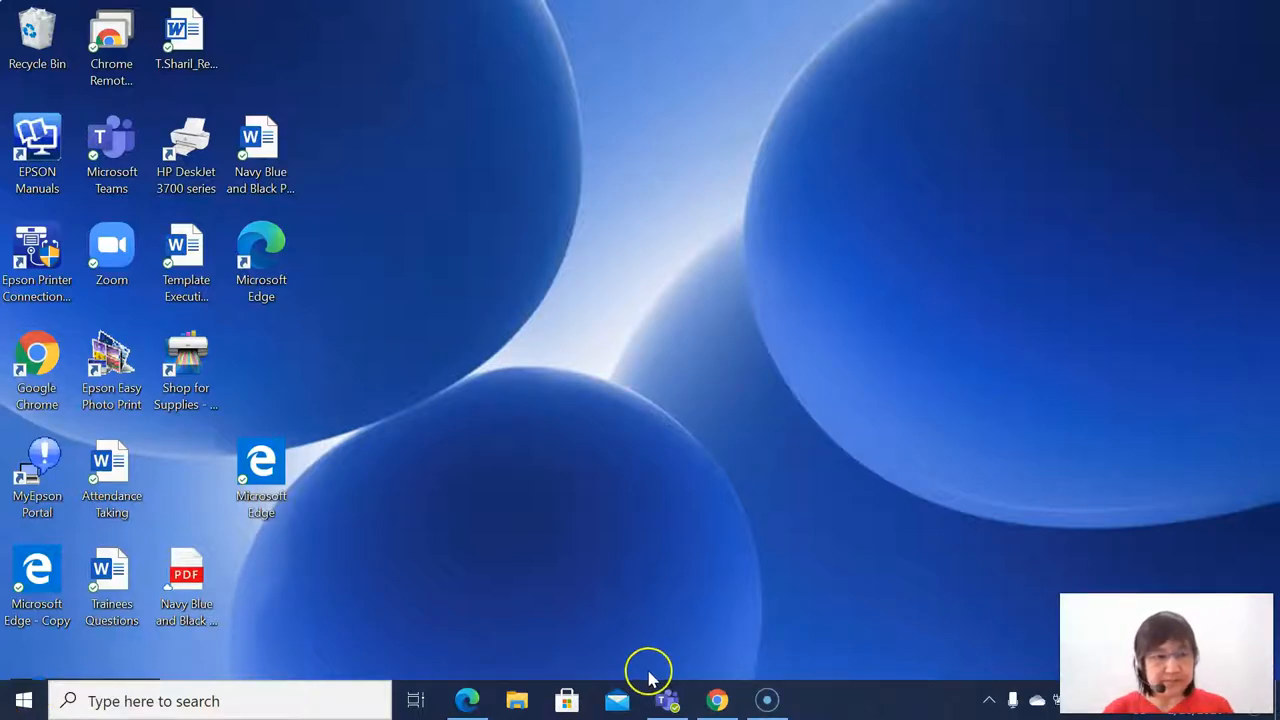